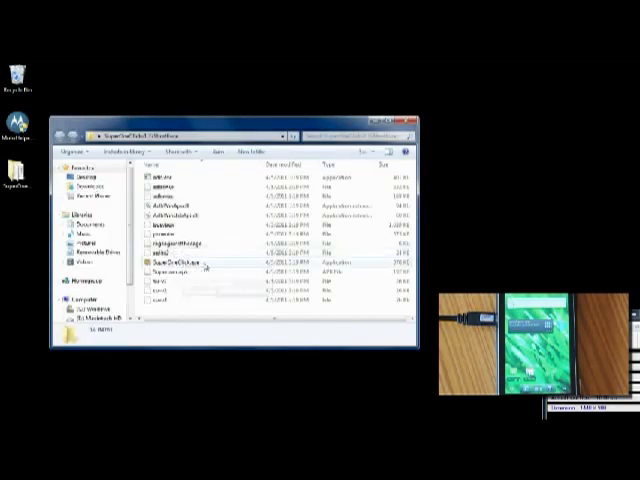
Launch SuperOneClick.exe from the extracted SuperOneClick folder.
double_click(180, 262)
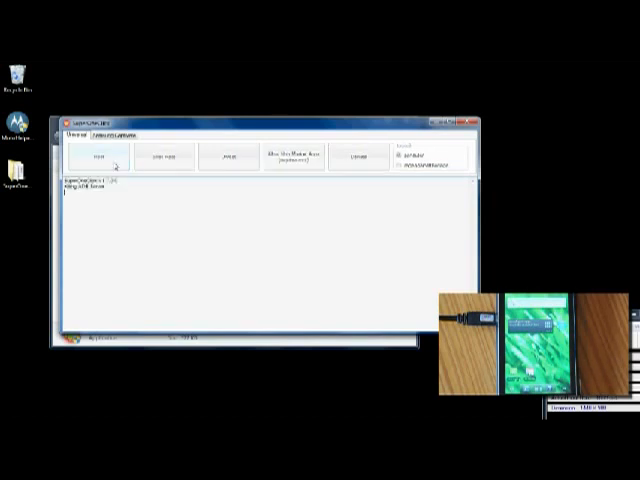
Start rooting the connected phone with the Root button on the Universal tab.
left_click(98, 156)
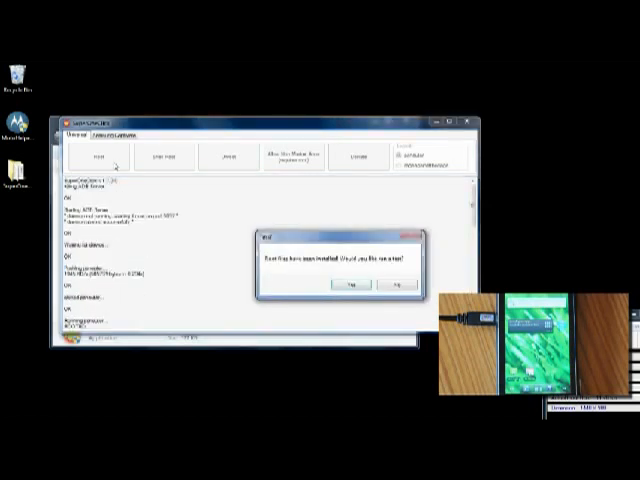
Accept the 'Would you like to run a test?' prompt to test root access.
left_click(388, 287)
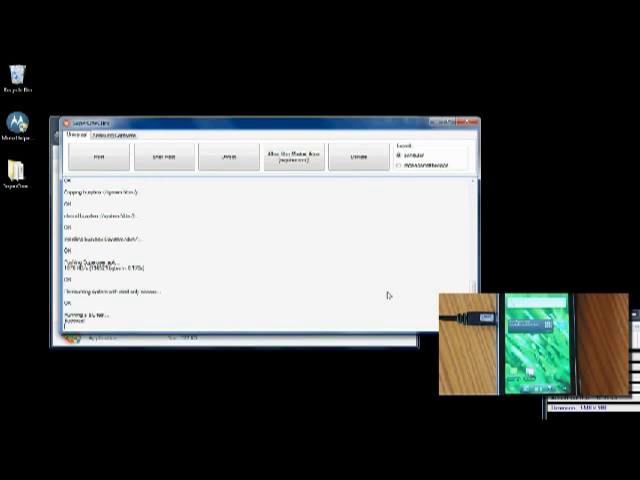